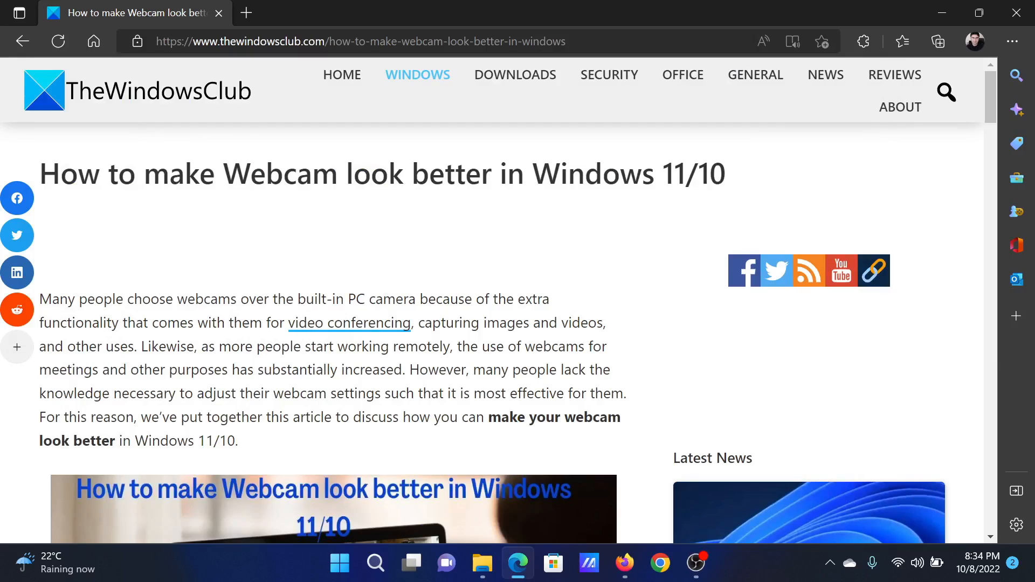
- Scroll the TheWindowsClub article to its tips list and the '1] Adjust webcam look in Windows settings' section
drag(109, 174, 528, 173)
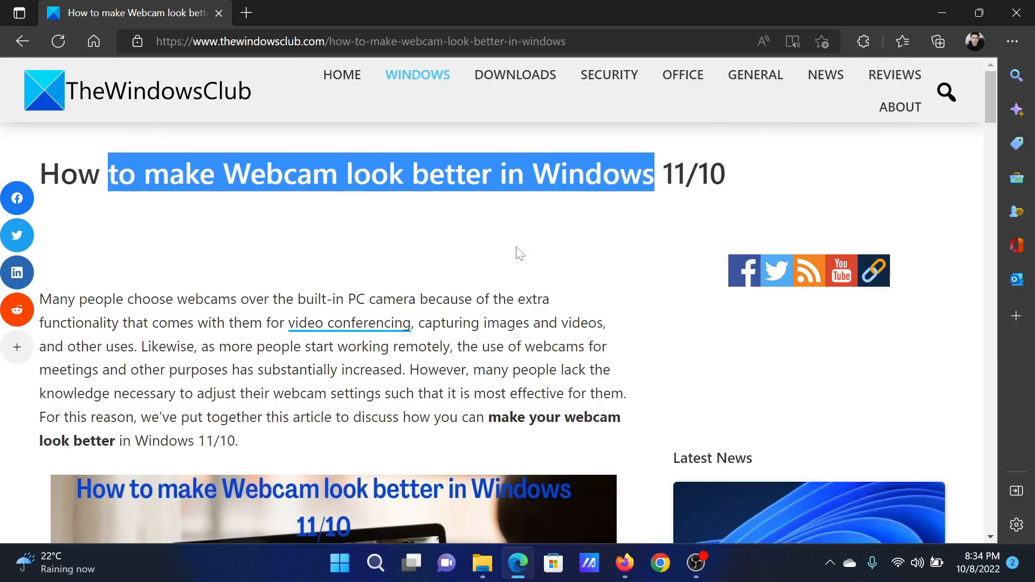
scroll(down, 3)
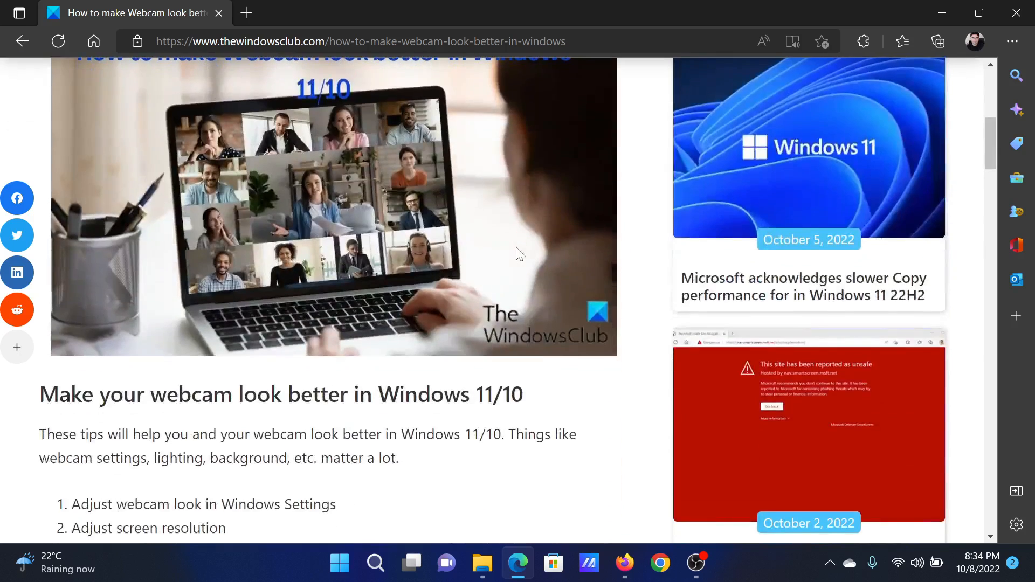
scroll(down, 3)
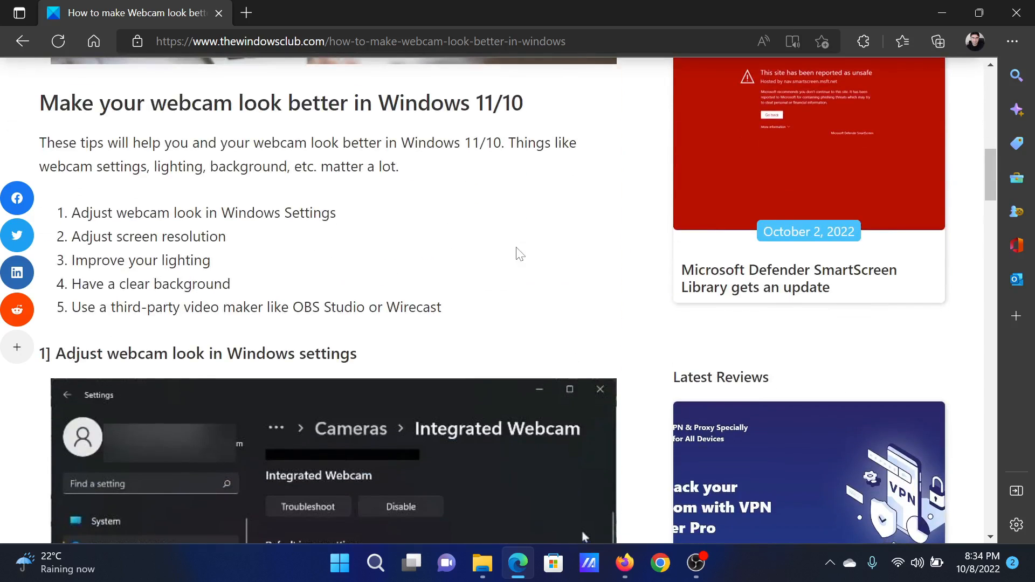
mouse_move(69, 342)
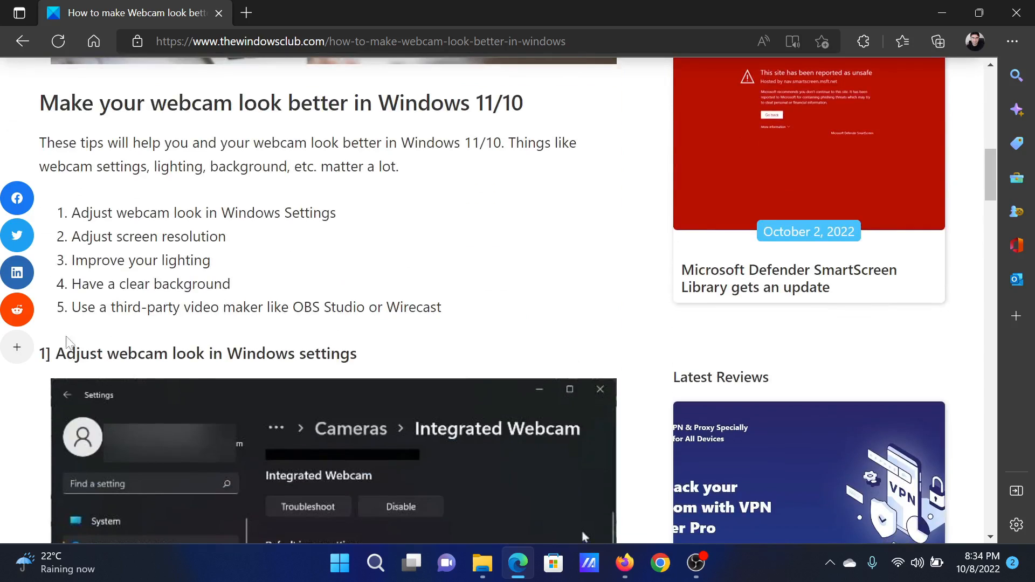
scroll(down, 3)
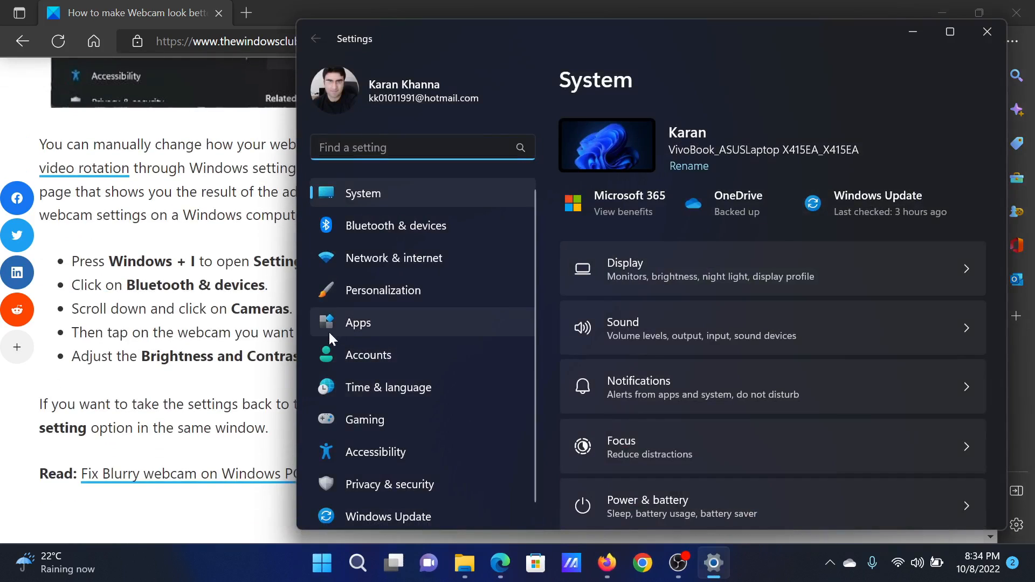
- Go to Bluetooth & devices and reach the Cameras entry listing the USB2.0 HD UVC WebCam
click(396, 225)
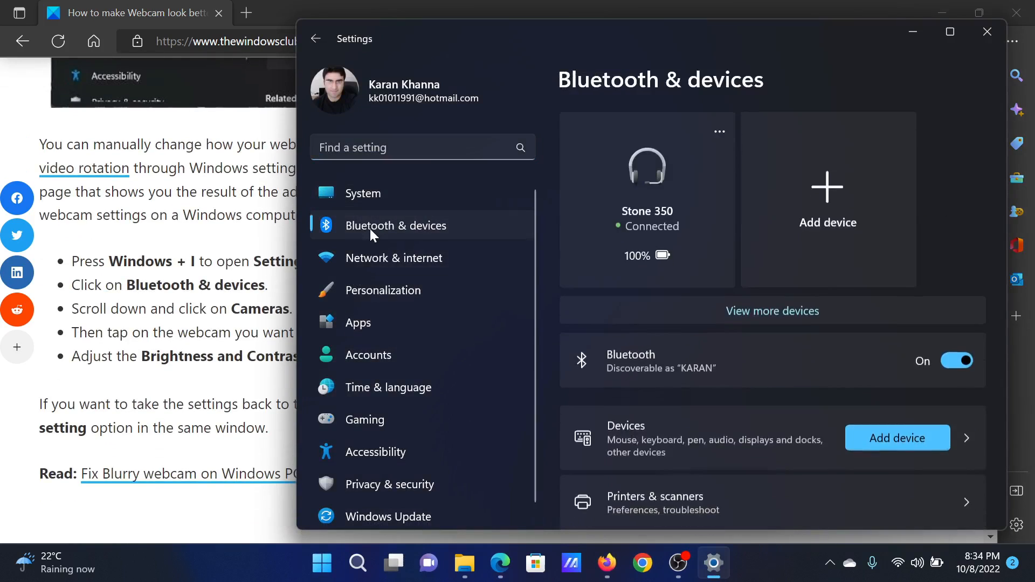
scroll(down, 3)
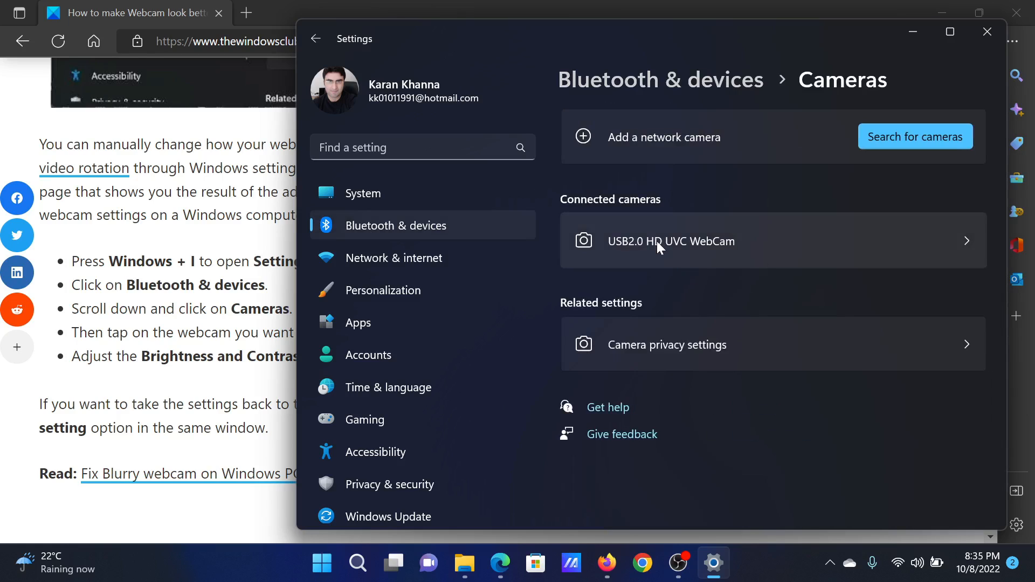
- On the USB2.0 HD UVC WebCam page, nudge the Brightness and Contrast sliders slightly higher under Basic Settings
click(671, 241)
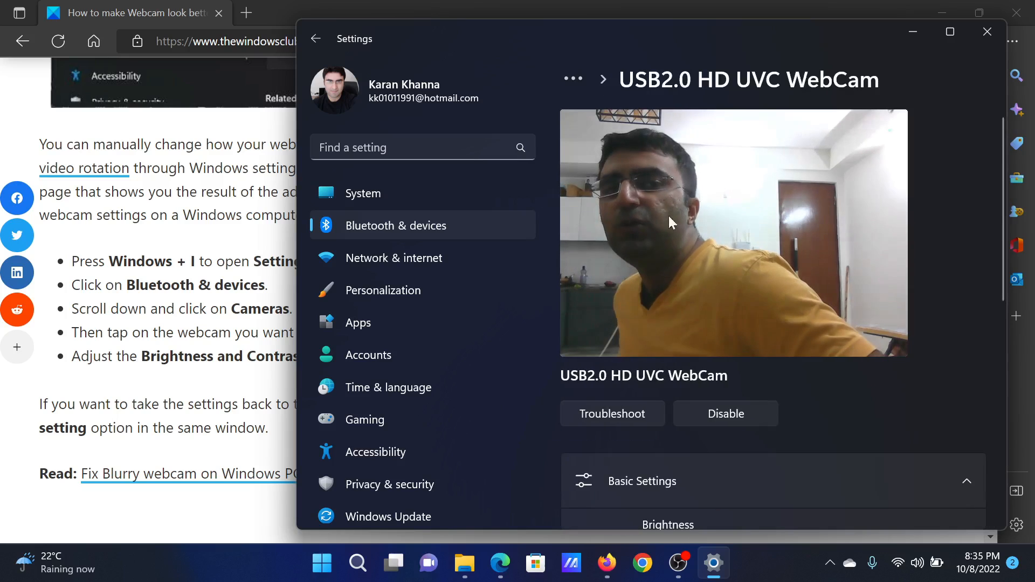
scroll(down, 3)
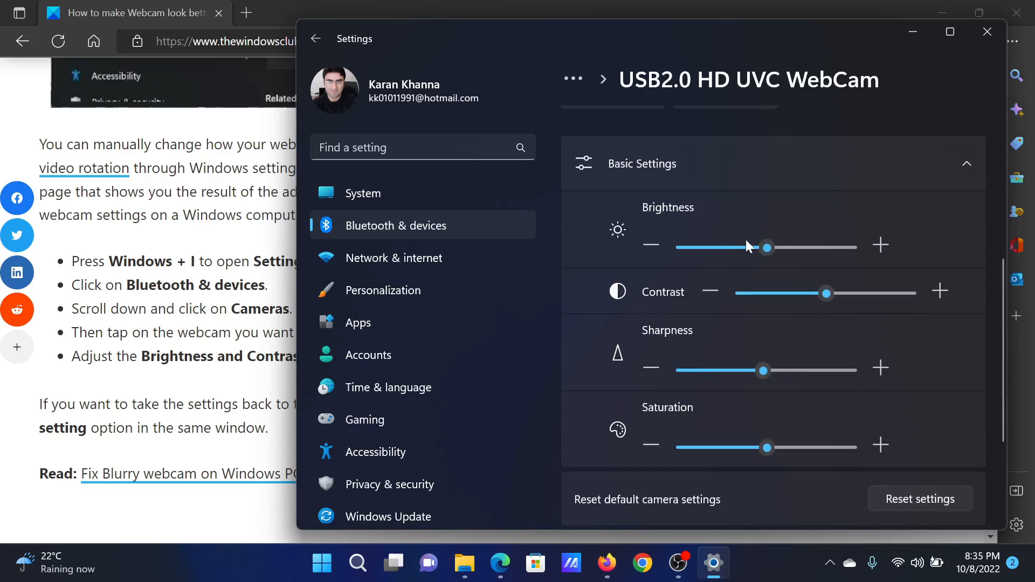
drag(765, 246, 774, 246)
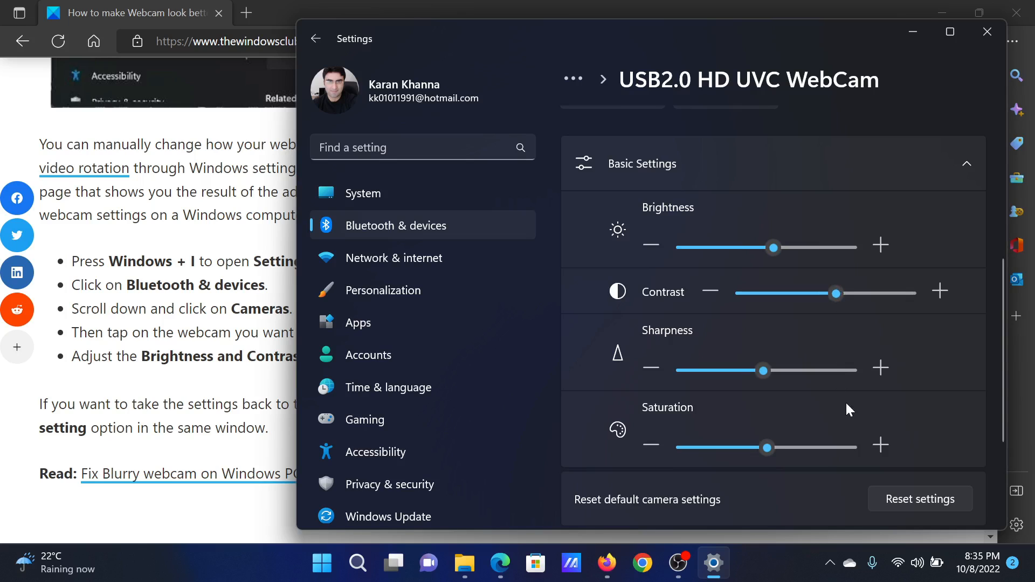
mouse_move(987, 31)
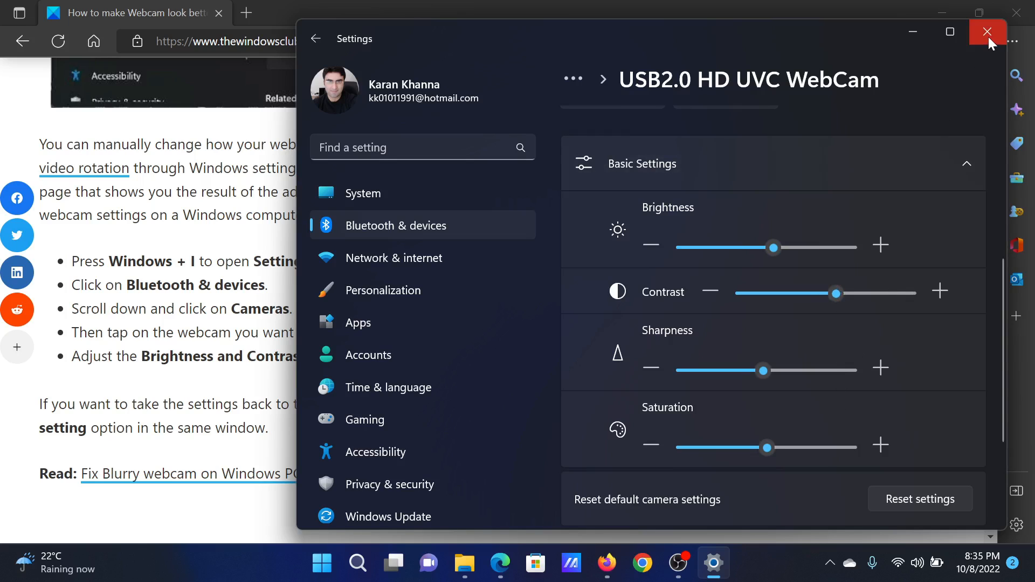
- Glance back at the article, restore Settings and go to System > Display
click(987, 31)
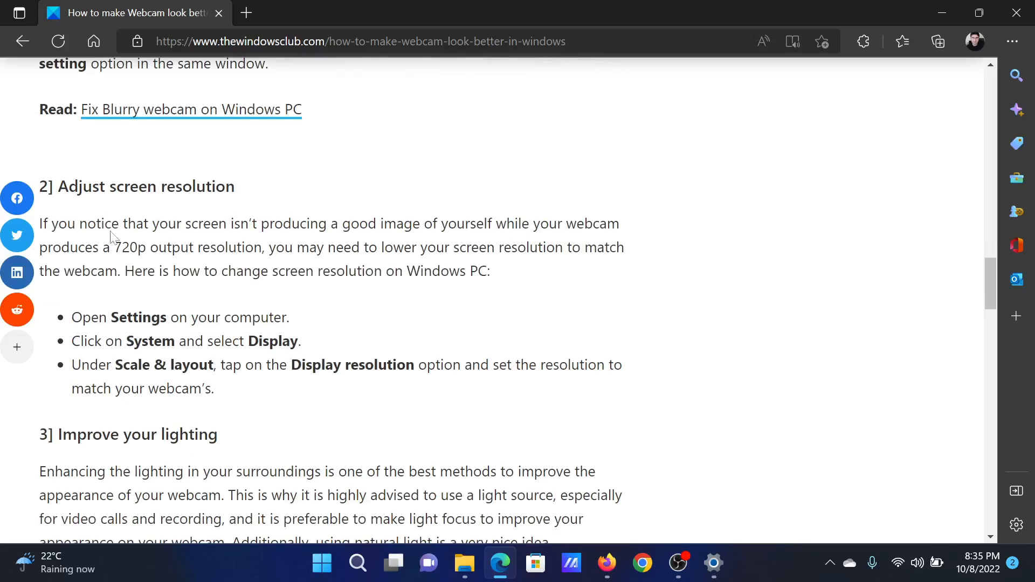
click(713, 564)
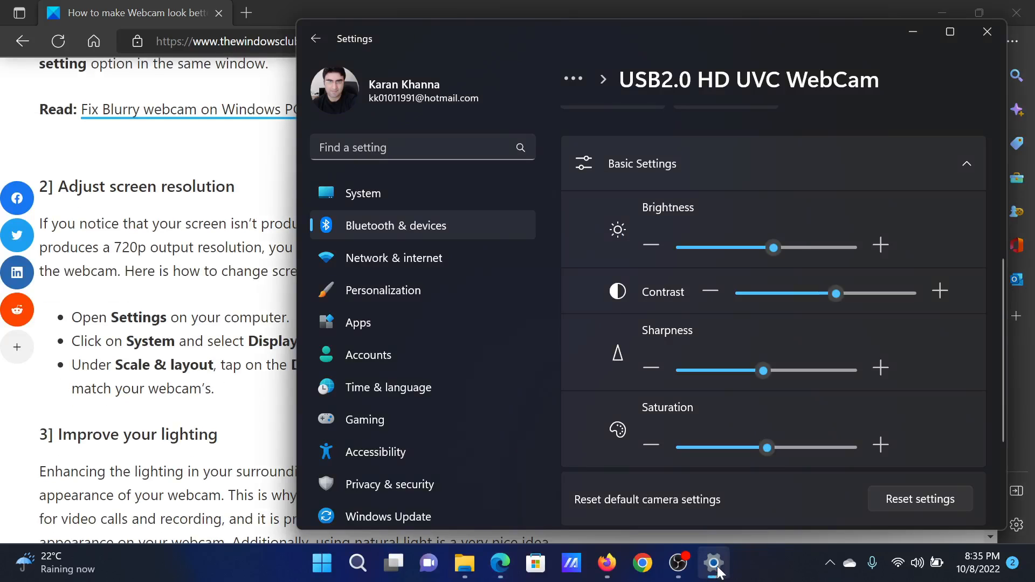
mouse_move(421, 190)
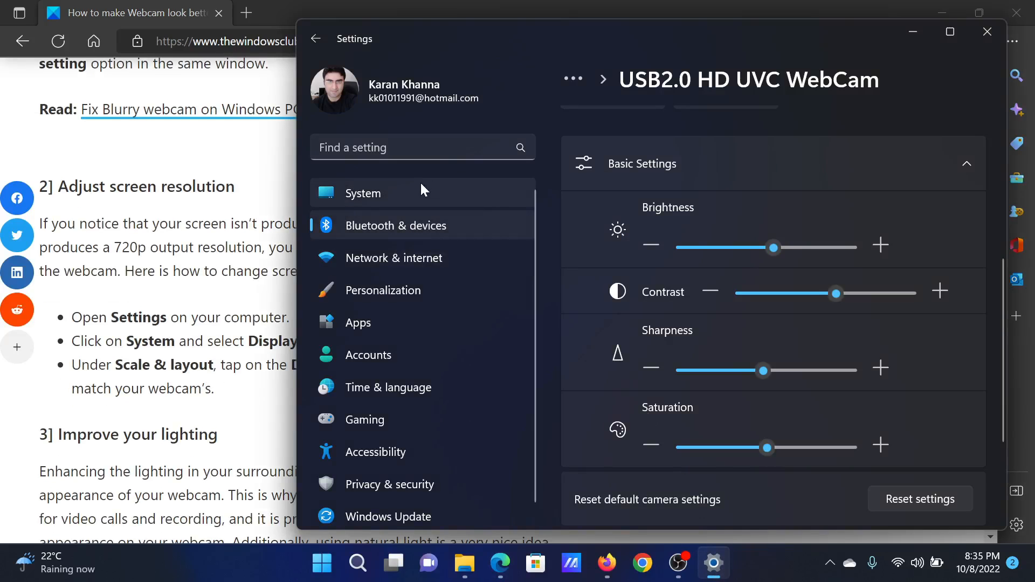
click(362, 193)
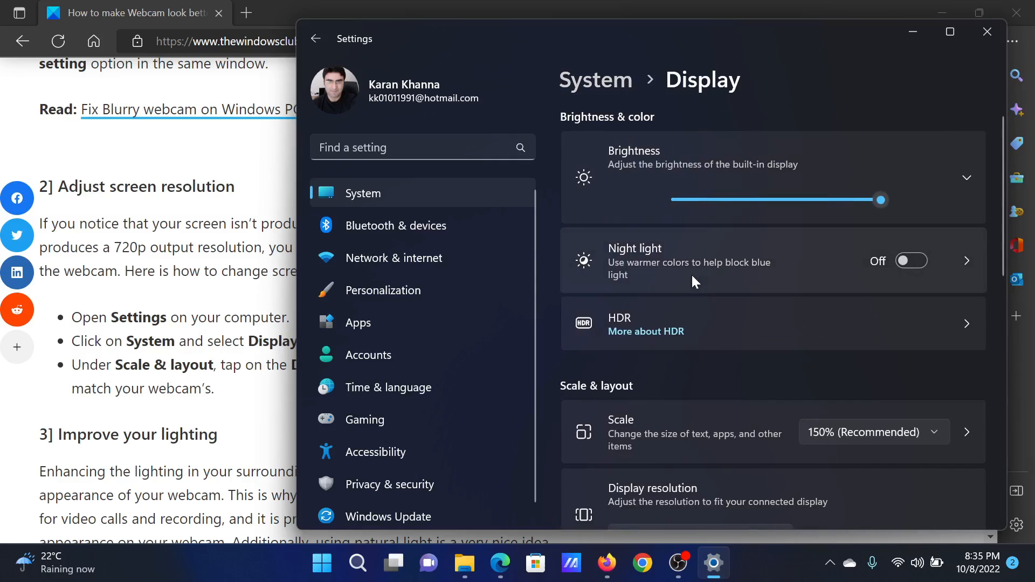
- Confirm Display resolution stays at 1920 × 1080 (Recommended) in the resolution list
scroll(down, 3)
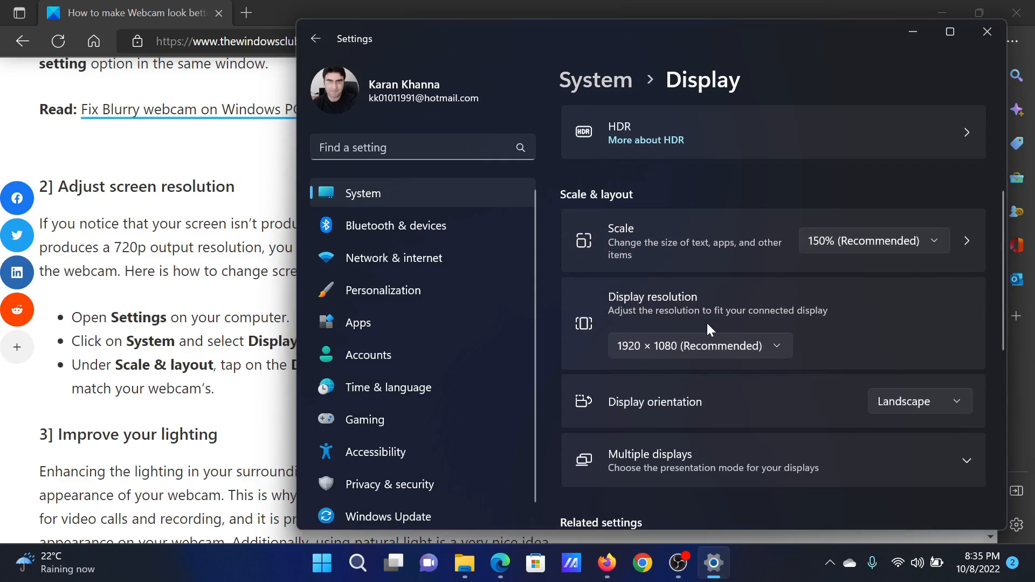
click(697, 345)
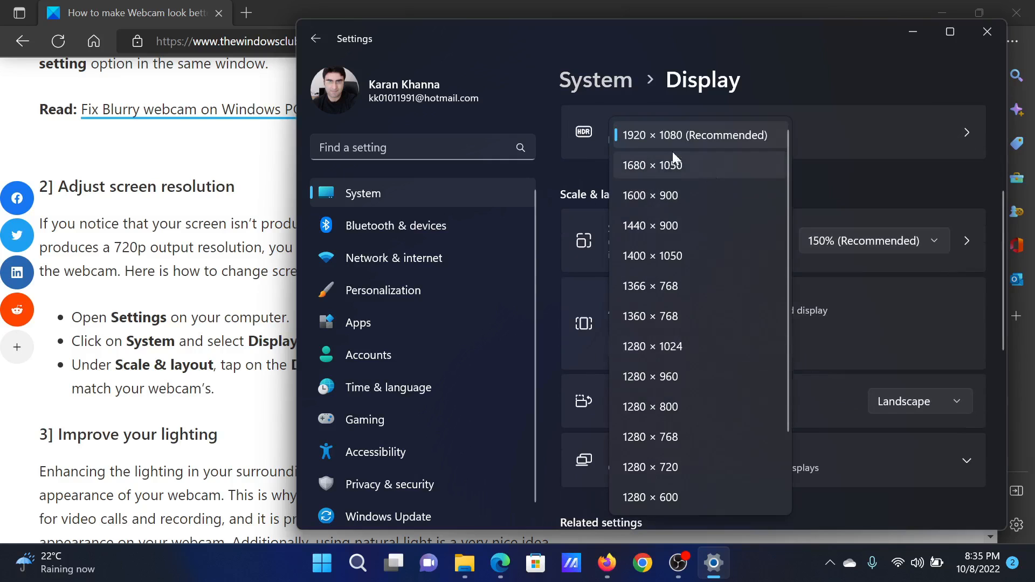
click(694, 135)
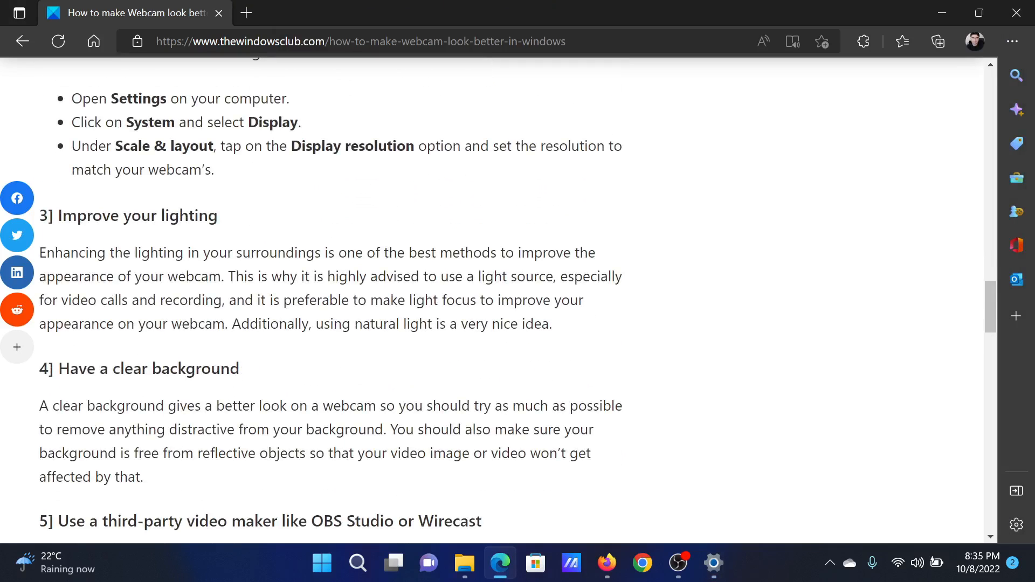
- Scroll through the lighting, clear background and OBS Studio/Wirecast tips, then back up to the brightness instructions
scroll(down, 3)
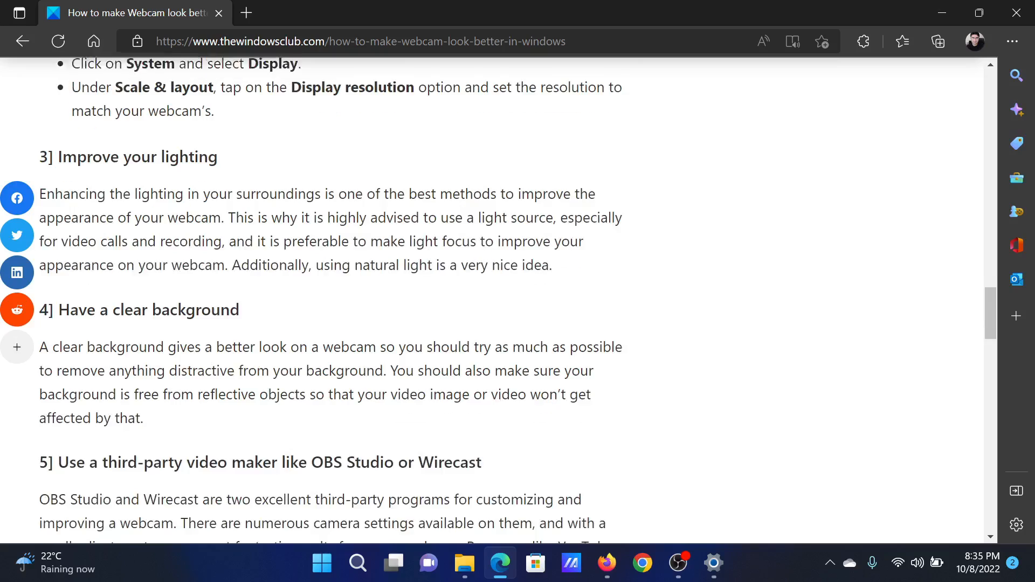
scroll(down, 3)
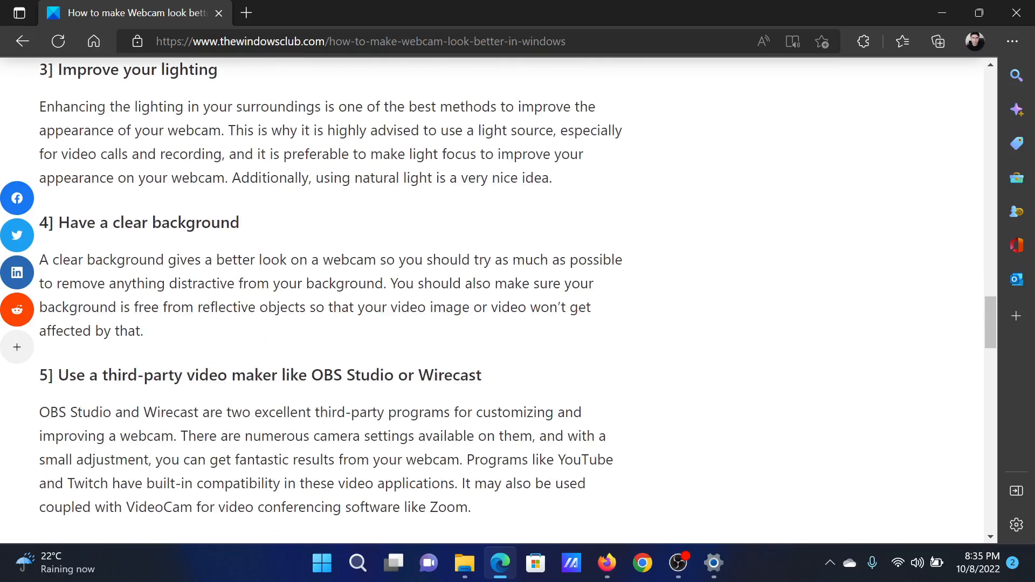
scroll(up, 3)
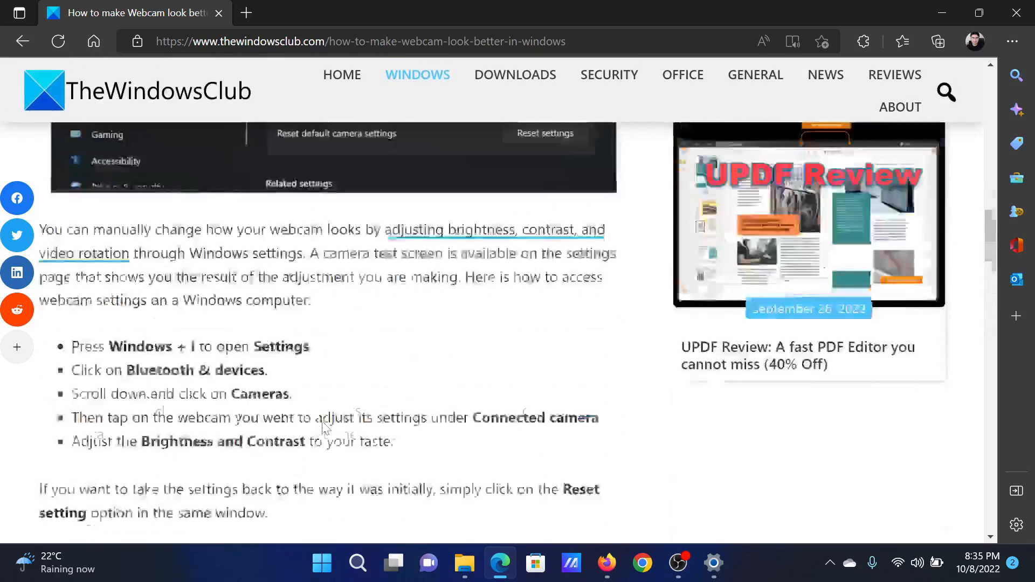